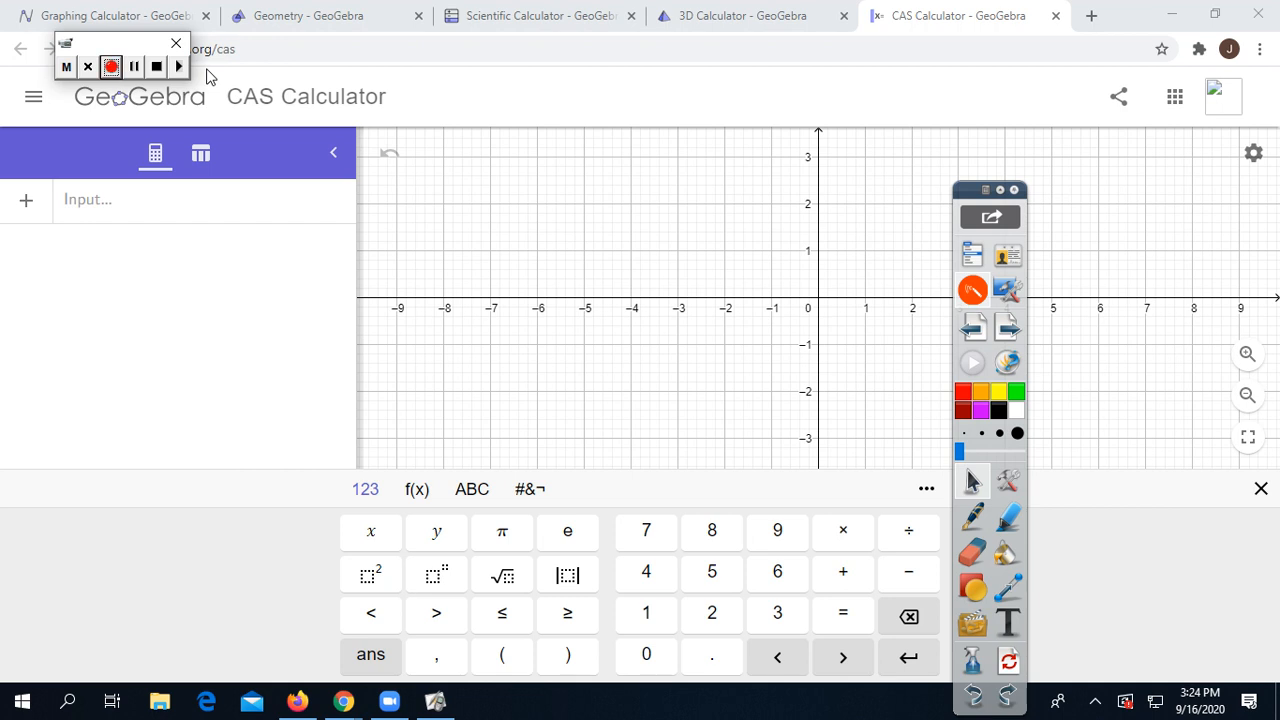
{"action": "mouse_move", "coordinate": [1218, 176]}
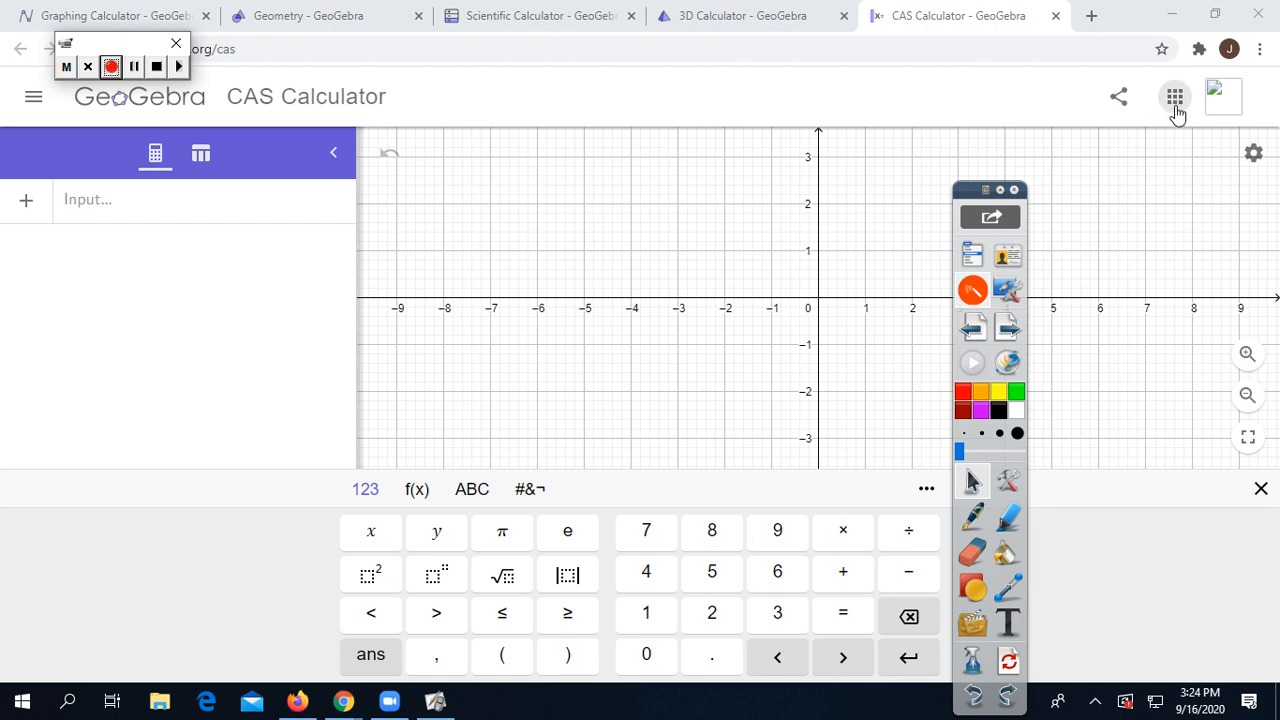
Step: Switch to the CAS Calculator app and start a new expression row
{"action": "left_click", "coordinate": [1176, 96]}
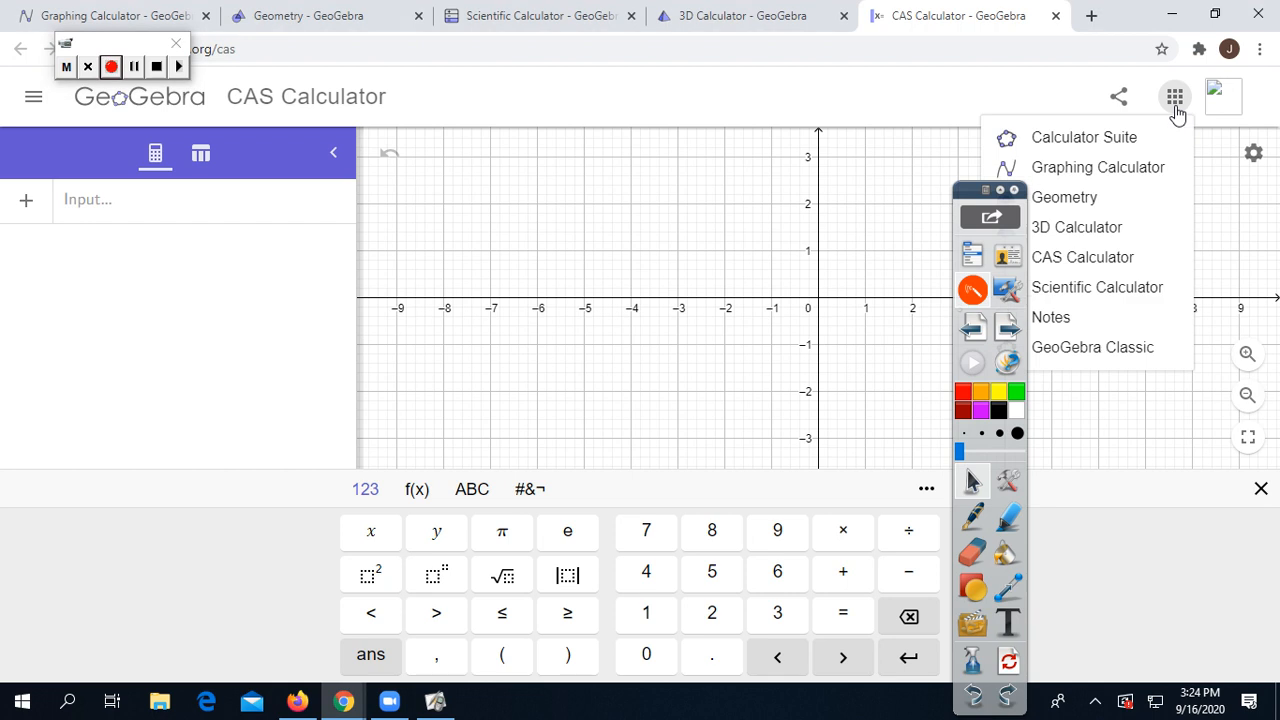
{"action": "mouse_move", "coordinate": [968, 200]}
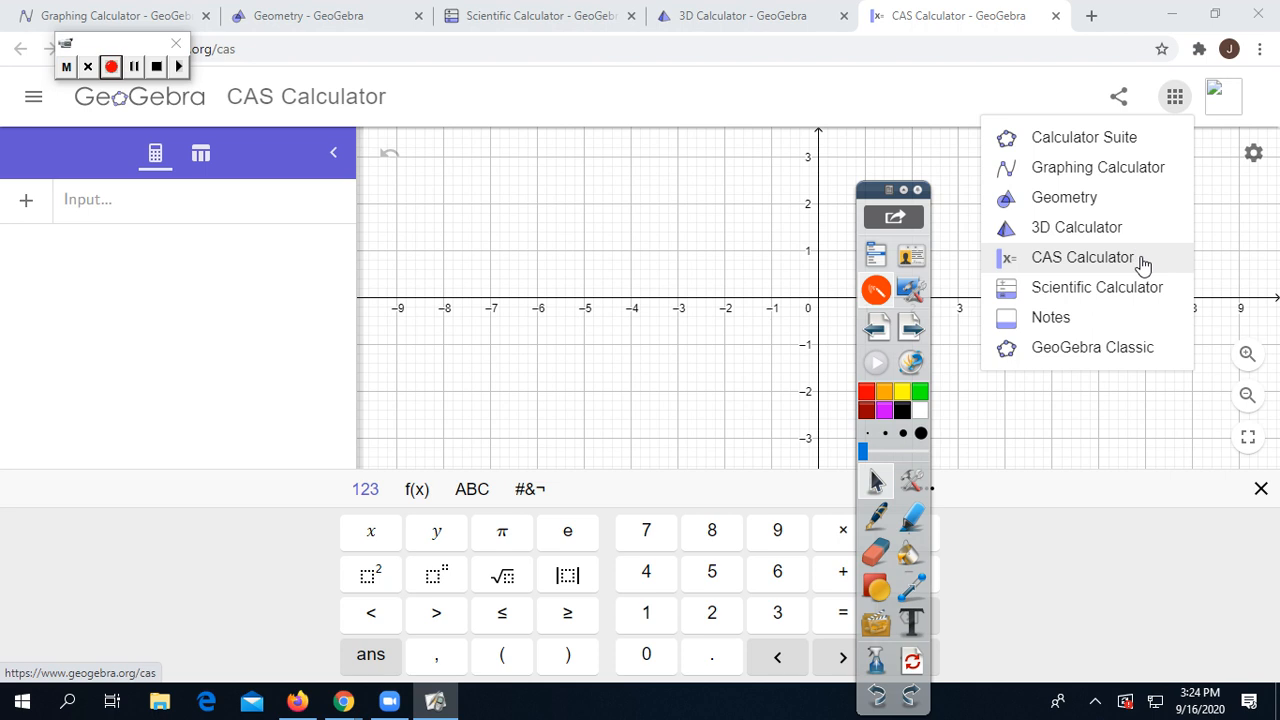
{"action": "mouse_move", "coordinate": [1120, 288]}
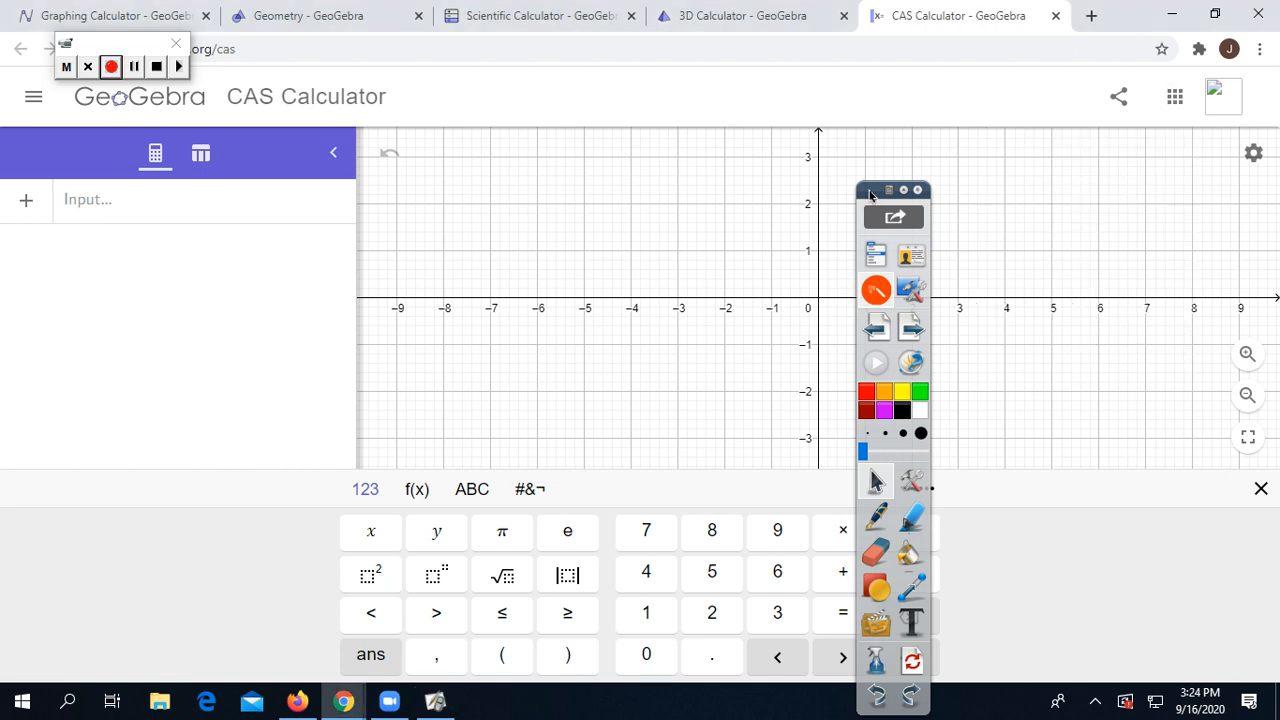
{"action": "left_click_drag", "start_coordinate": [892, 190], "coordinate": [1140, 144]}
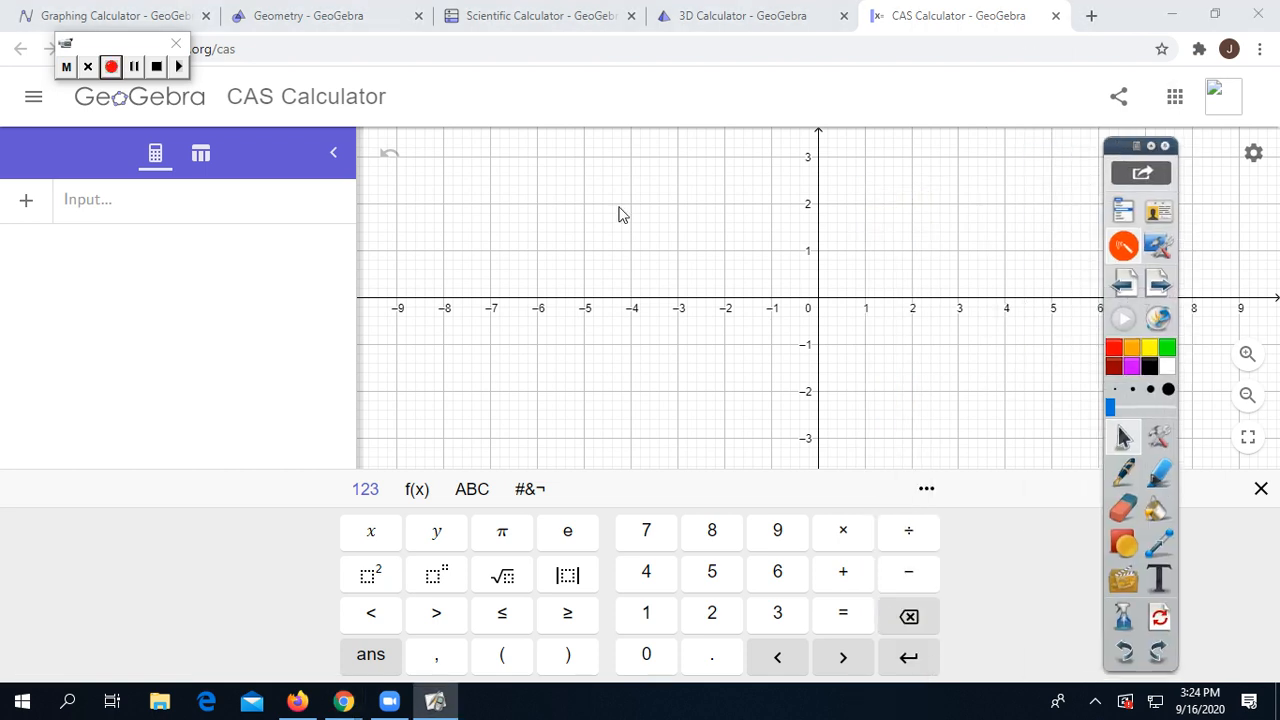
{"action": "left_click", "coordinate": [200, 200]}
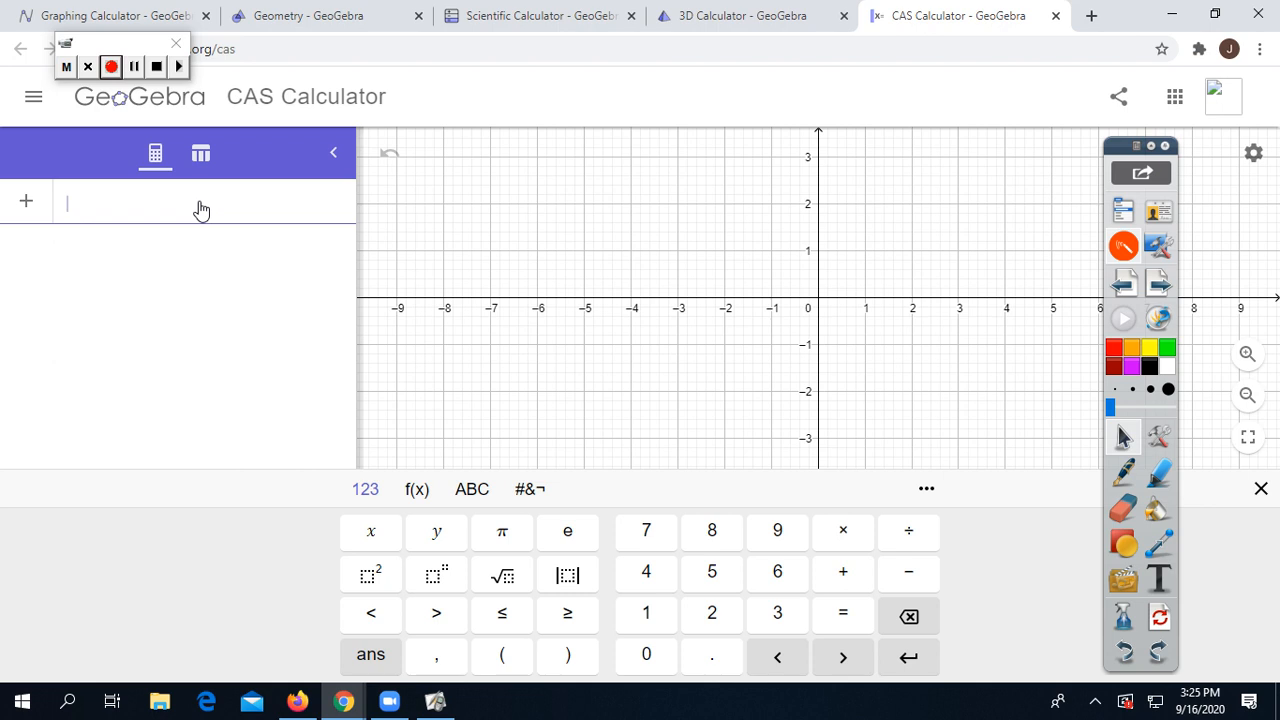
{"action": "mouse_move", "coordinate": [372, 548]}
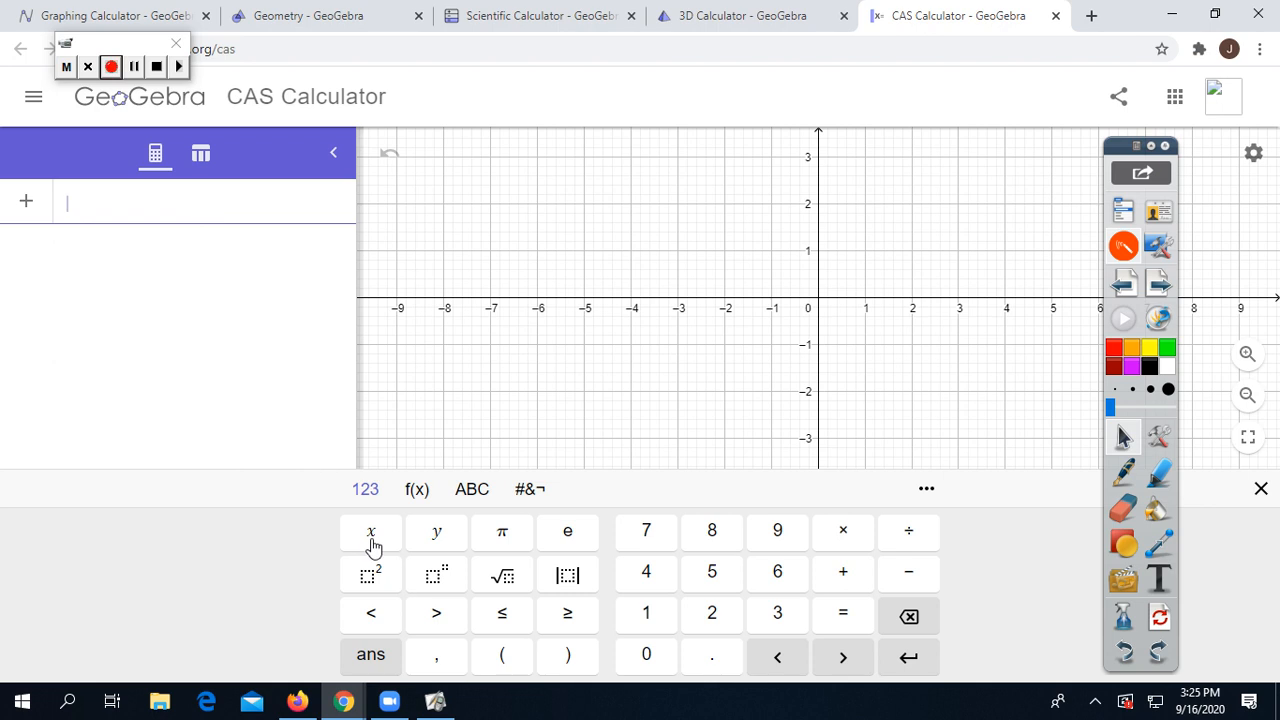
Step: Build x^5·x^4 on the input line with the keypad's x, multiply and exponent keys
{"action": "left_click", "coordinate": [372, 532]}
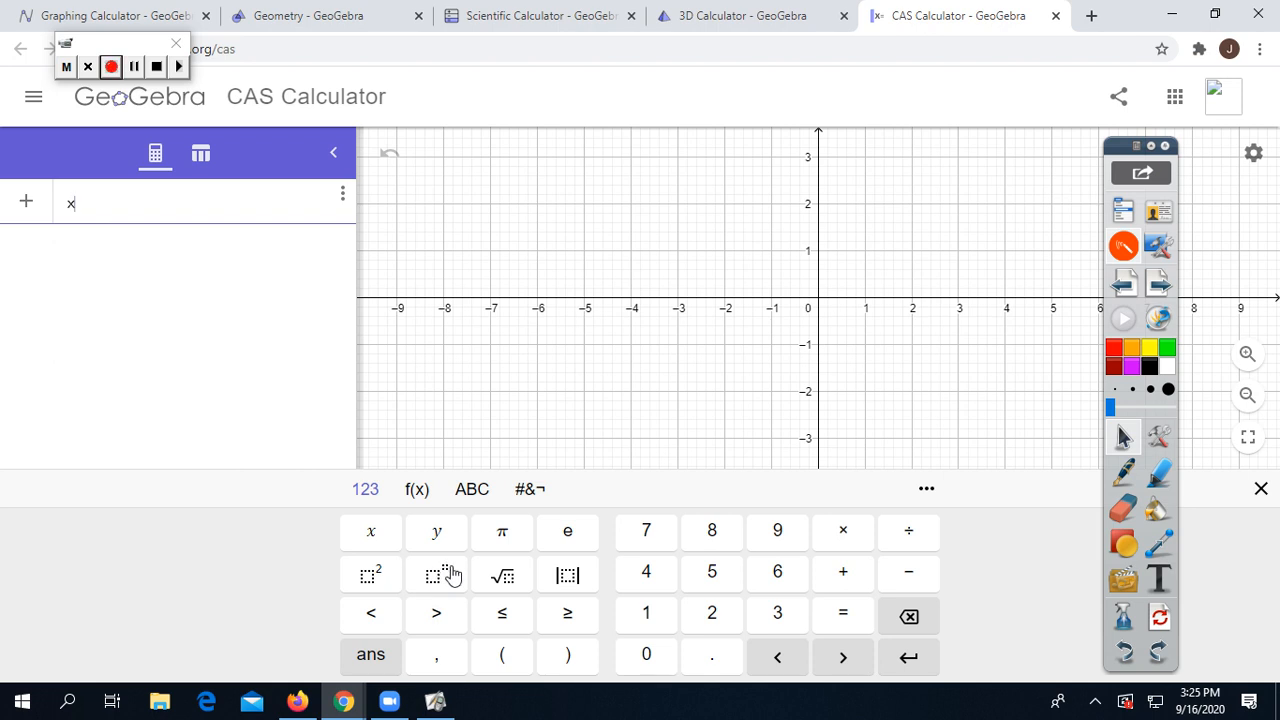
{"action": "mouse_move", "coordinate": [450, 578]}
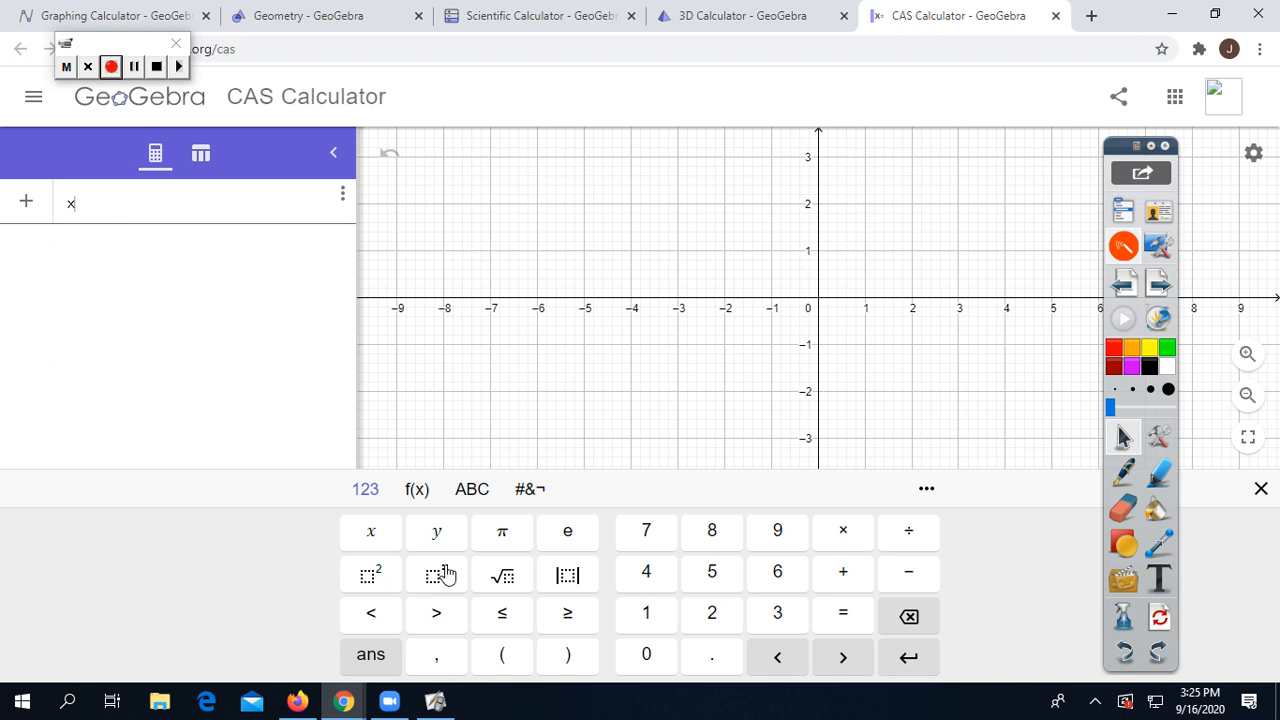
{"action": "mouse_move", "coordinate": [436, 582]}
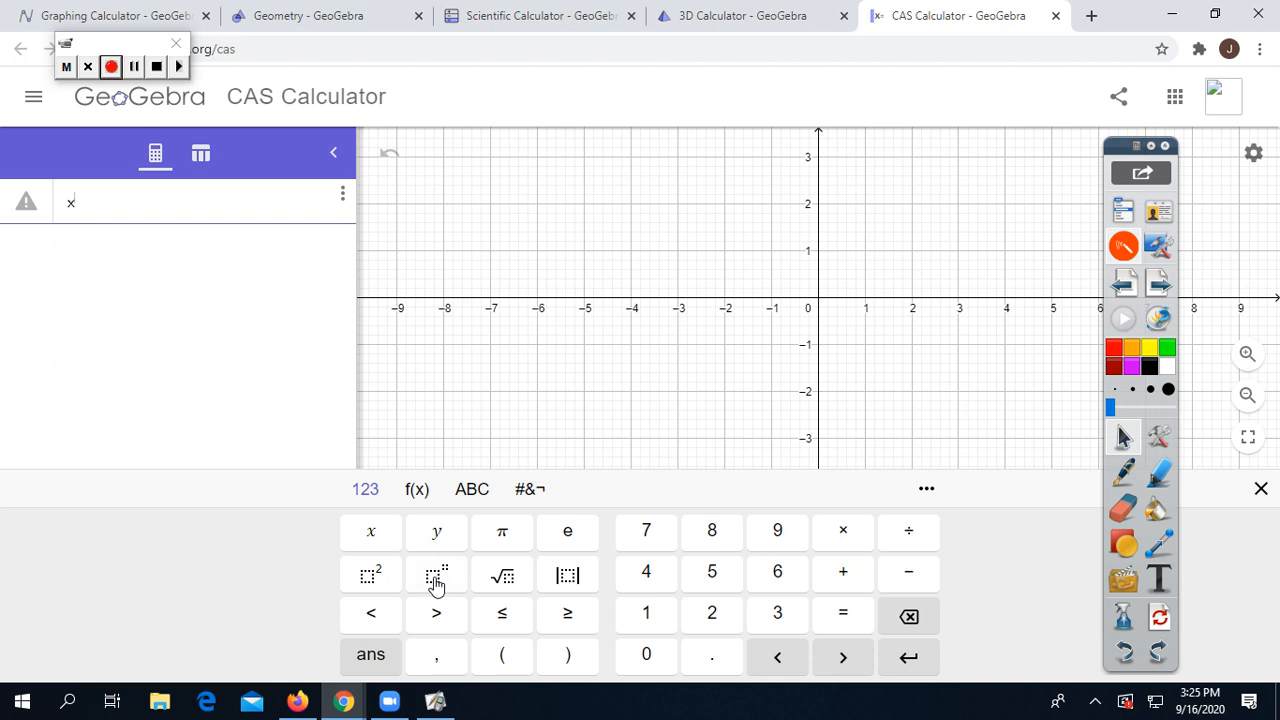
{"action": "mouse_move", "coordinate": [728, 596]}
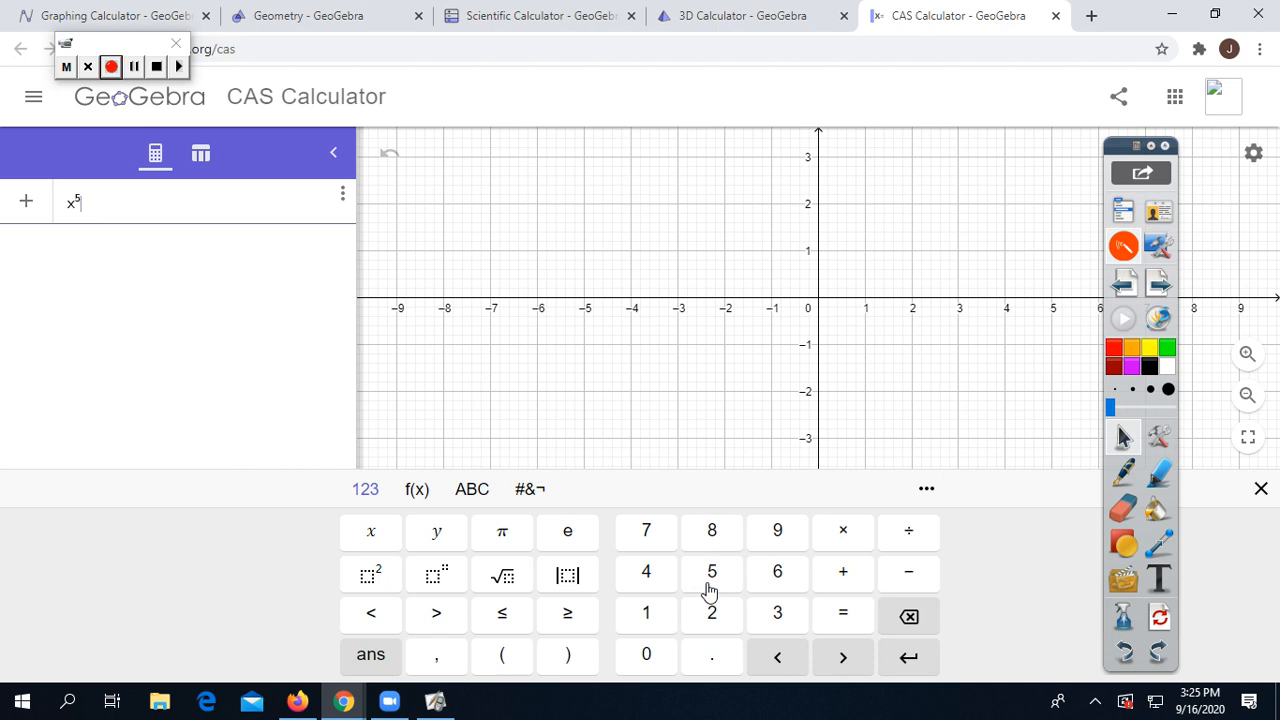
{"action": "mouse_move", "coordinate": [766, 568]}
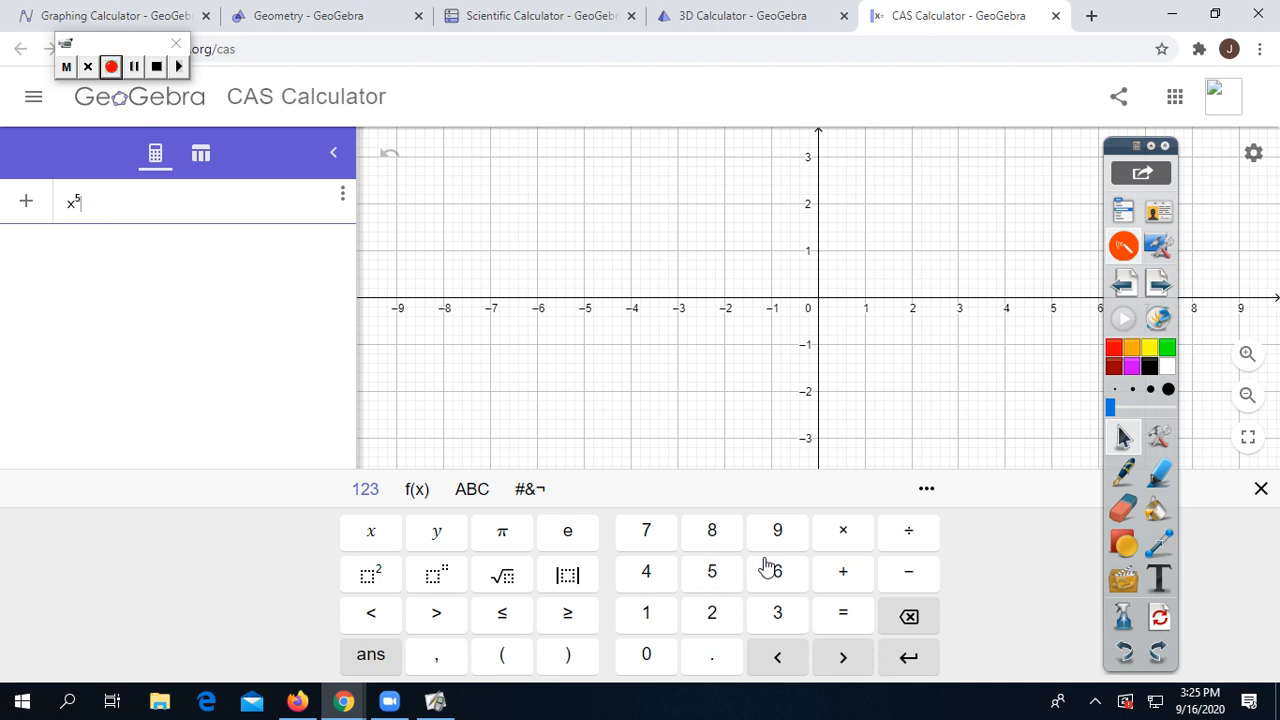
{"action": "left_click", "coordinate": [842, 532]}
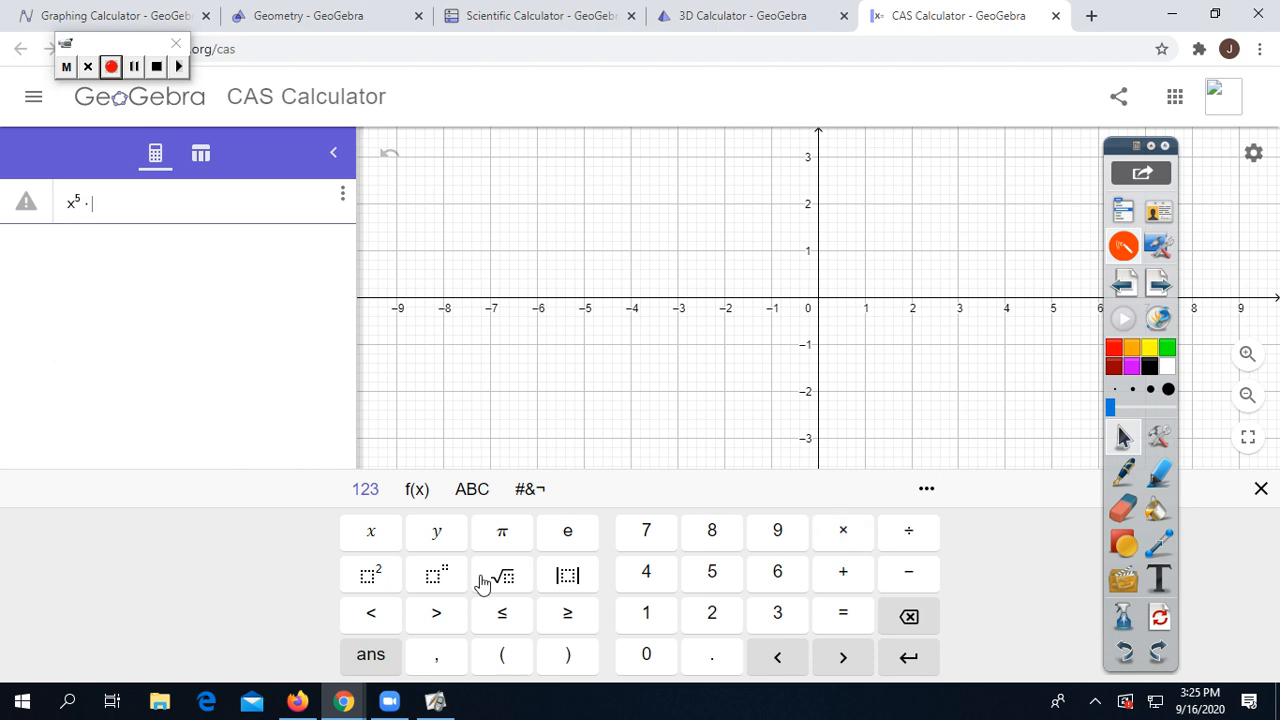
{"action": "mouse_move", "coordinate": [372, 532]}
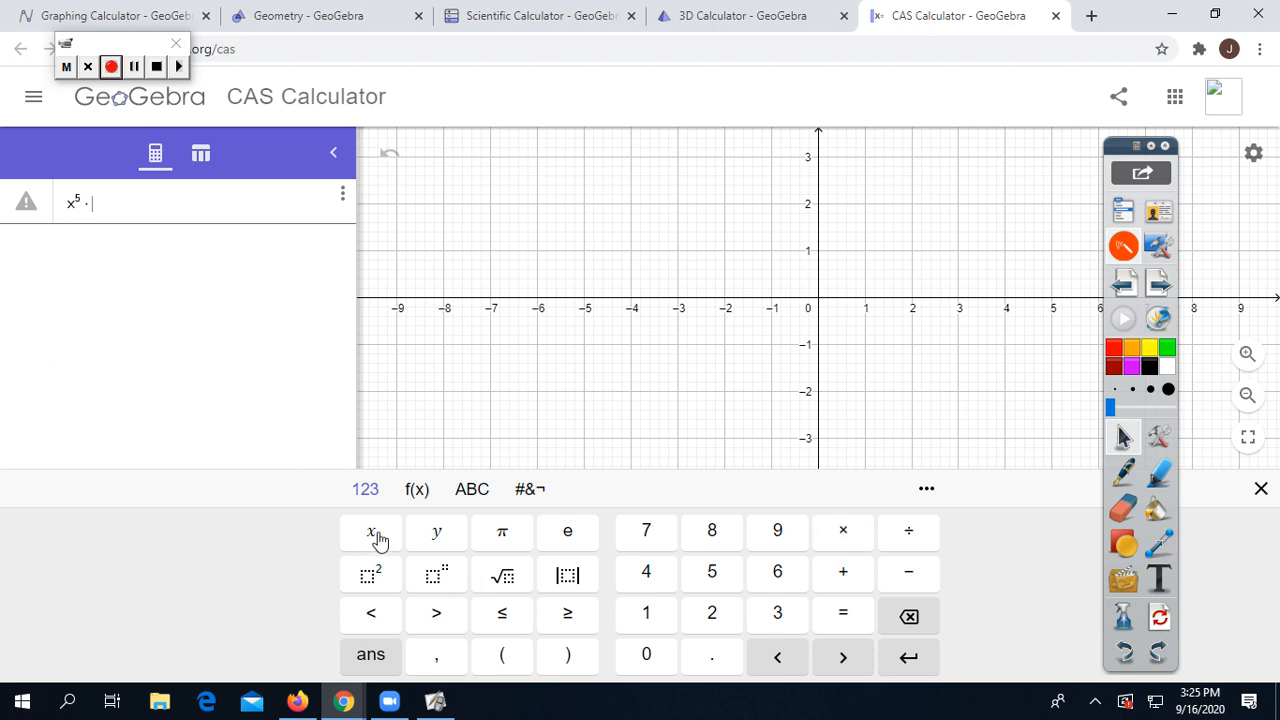
{"action": "left_click", "coordinate": [372, 532]}
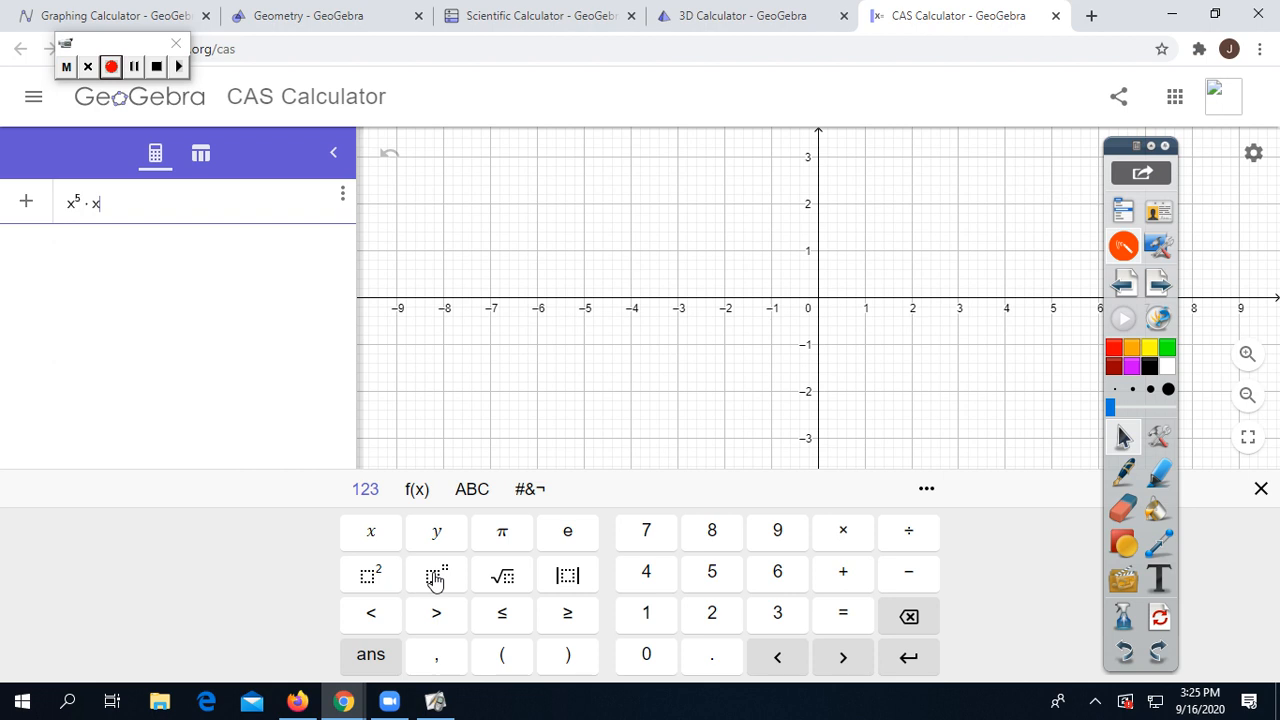
{"action": "left_click", "coordinate": [646, 572]}
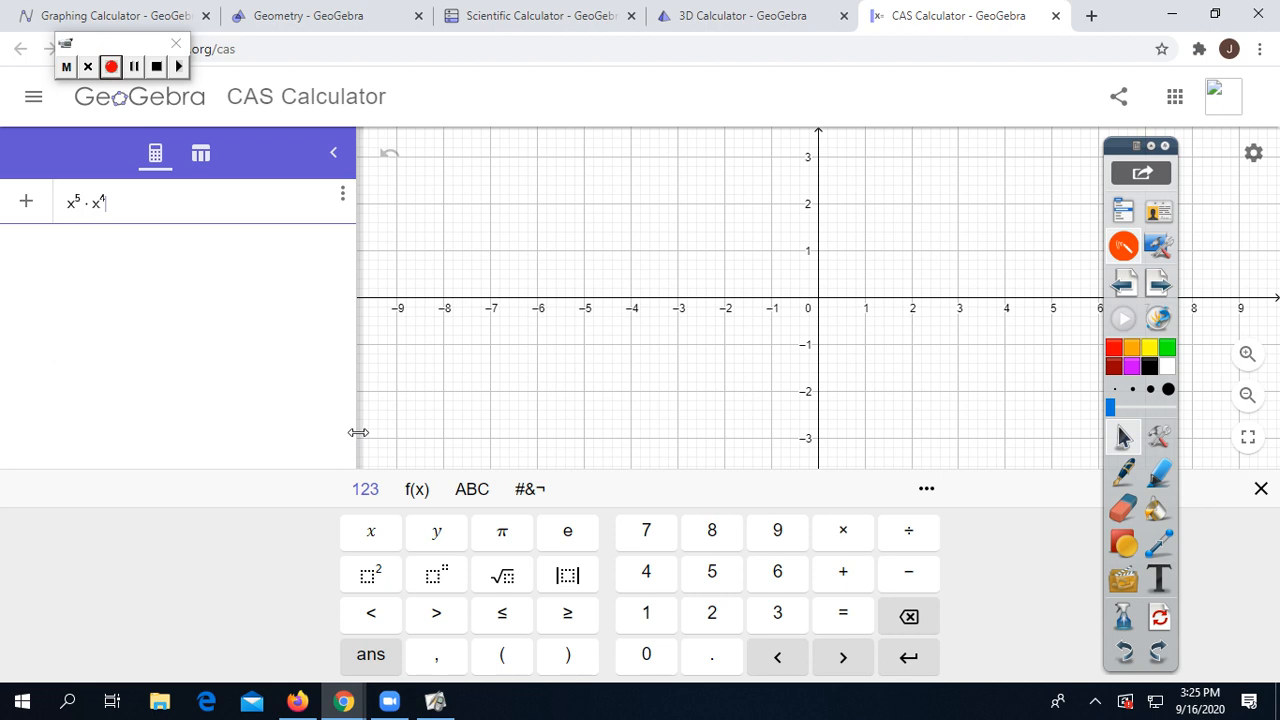
Step: Evaluate the row so x^5·x^4 simplifies to x^9 and its curve is plotted
{"action": "key", "text": "Return"}
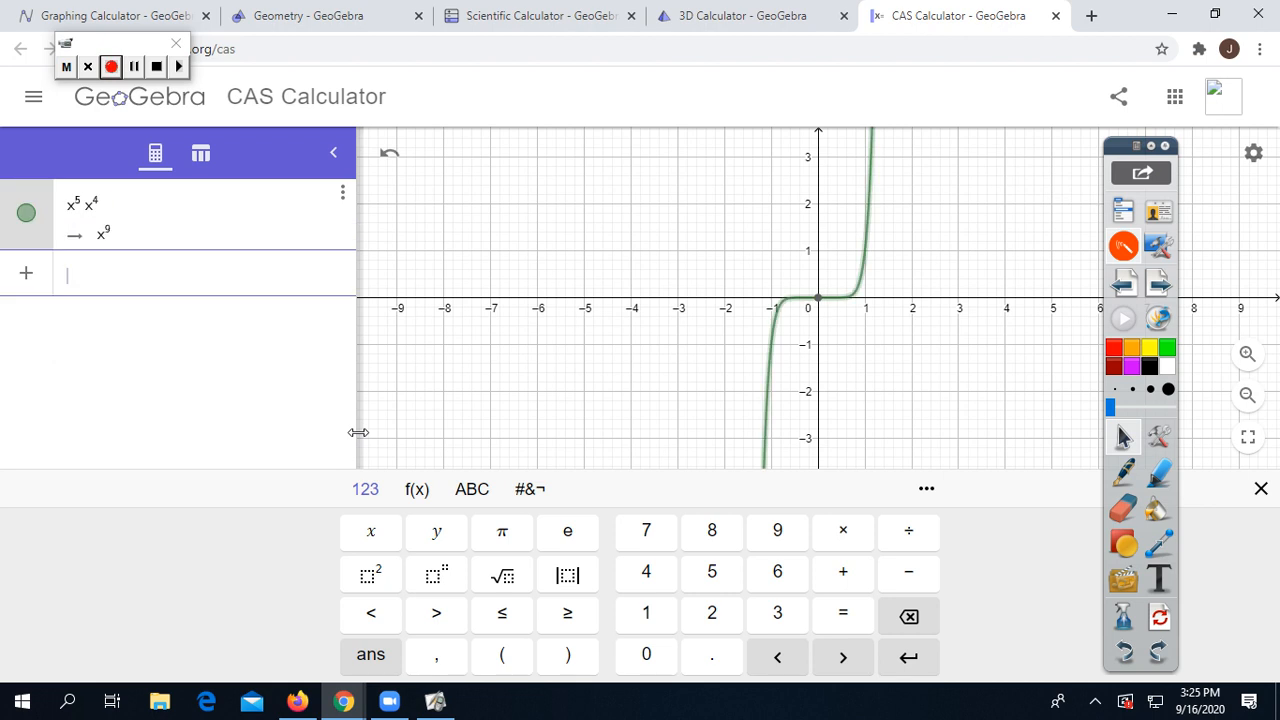
{"action": "mouse_move", "coordinate": [114, 192]}
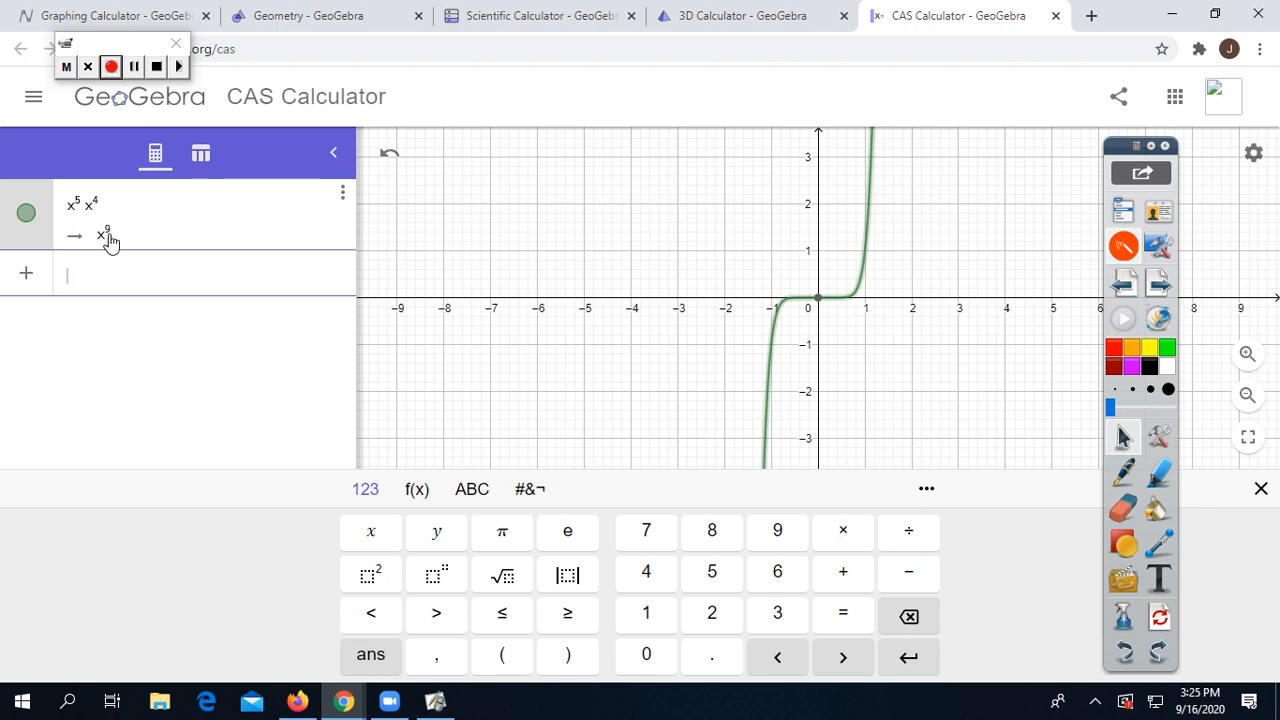
{"action": "mouse_move", "coordinate": [878, 214]}
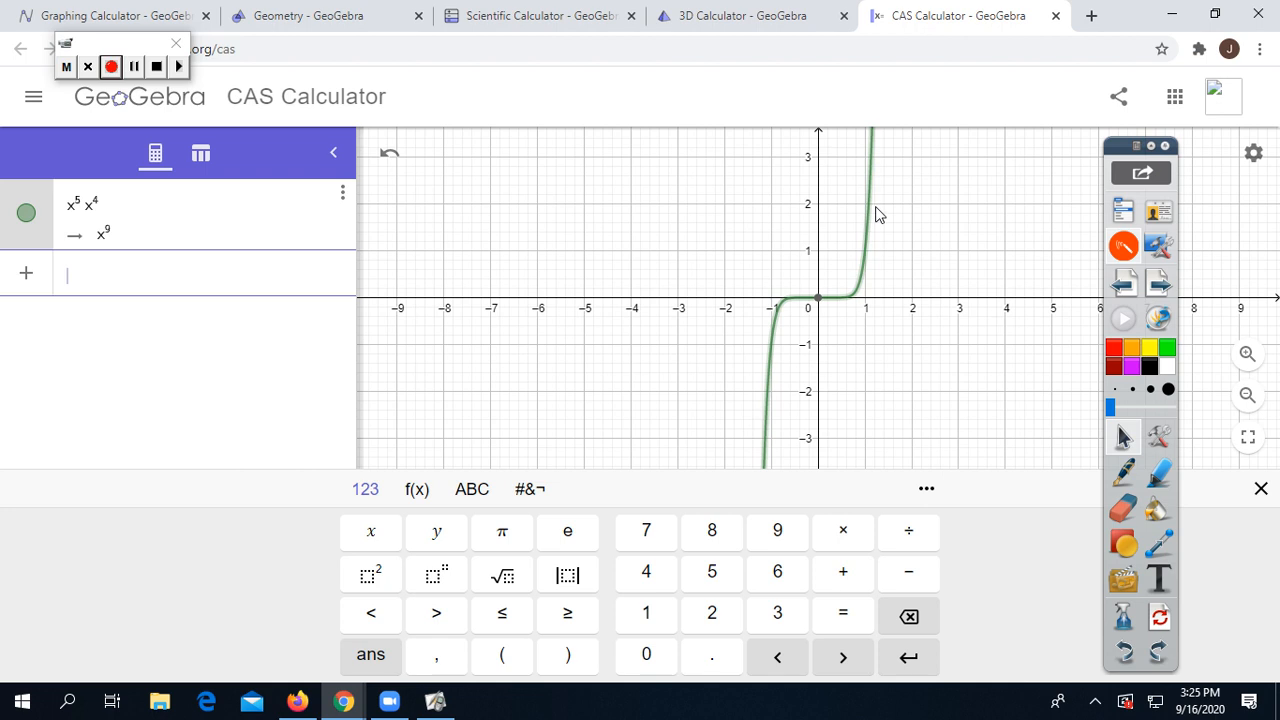
{"action": "mouse_move", "coordinate": [808, 348]}
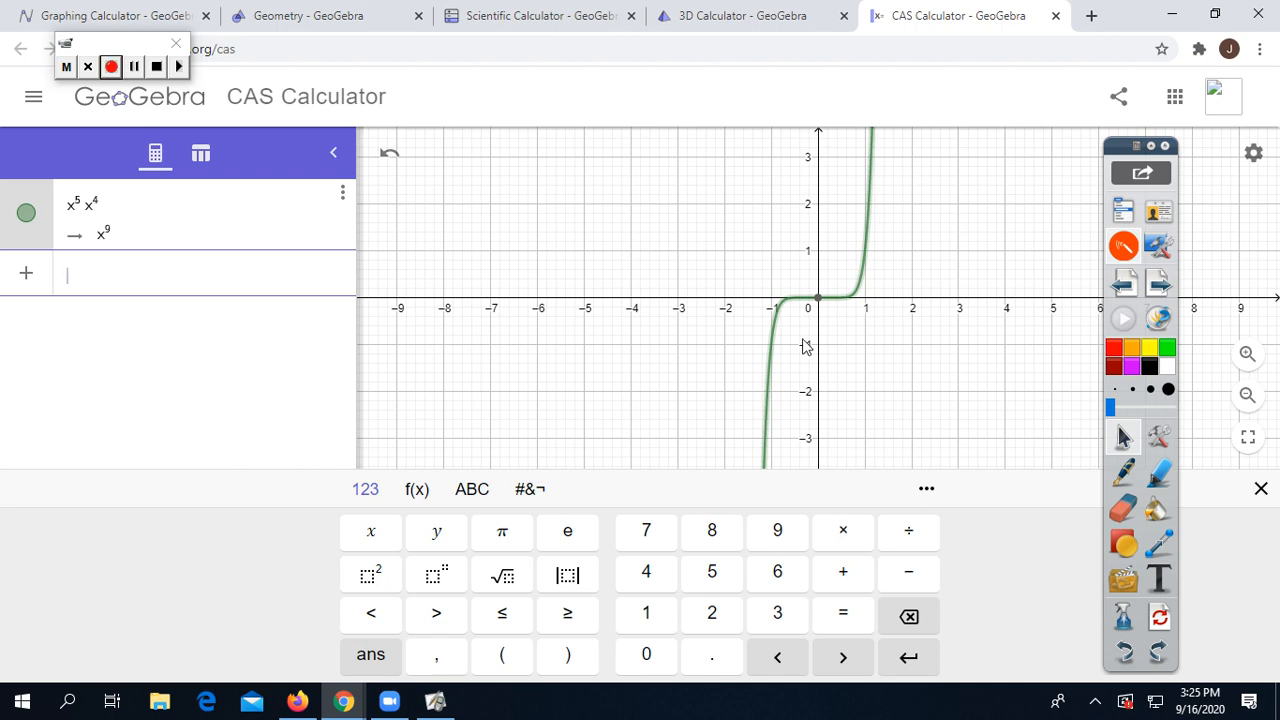
{"action": "mouse_move", "coordinate": [376, 390]}
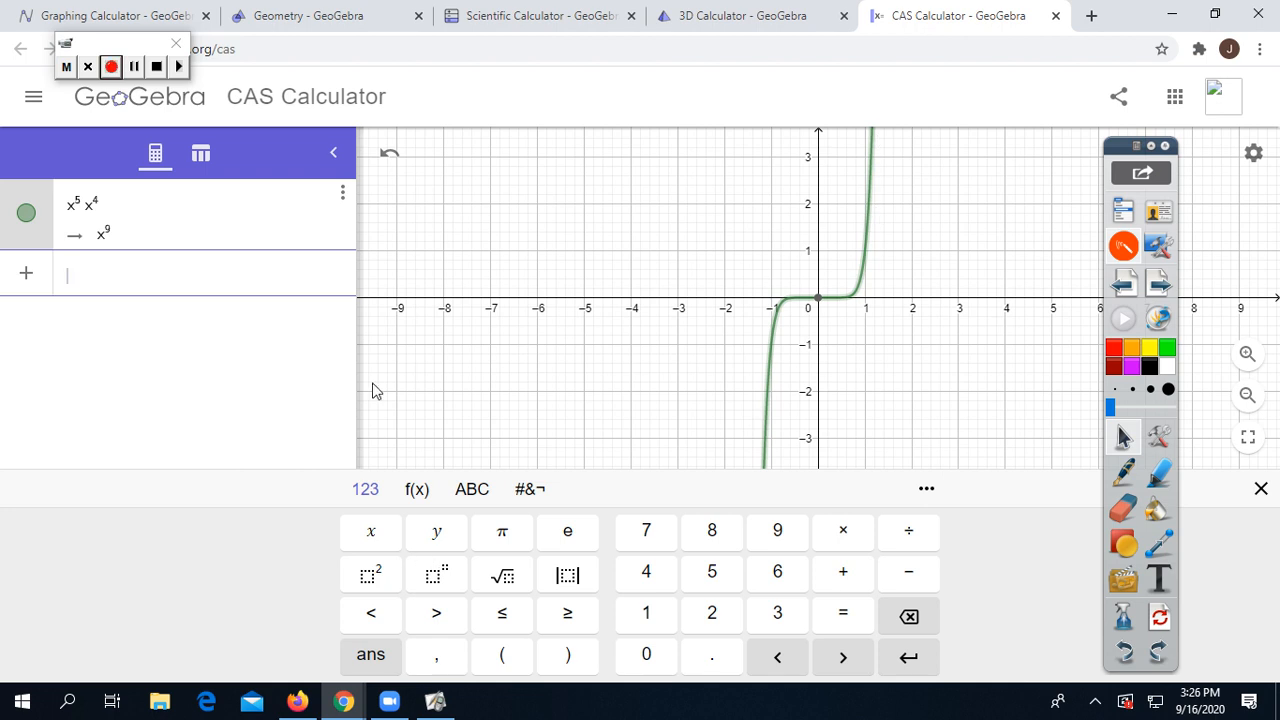
{"action": "mouse_move", "coordinate": [378, 376]}
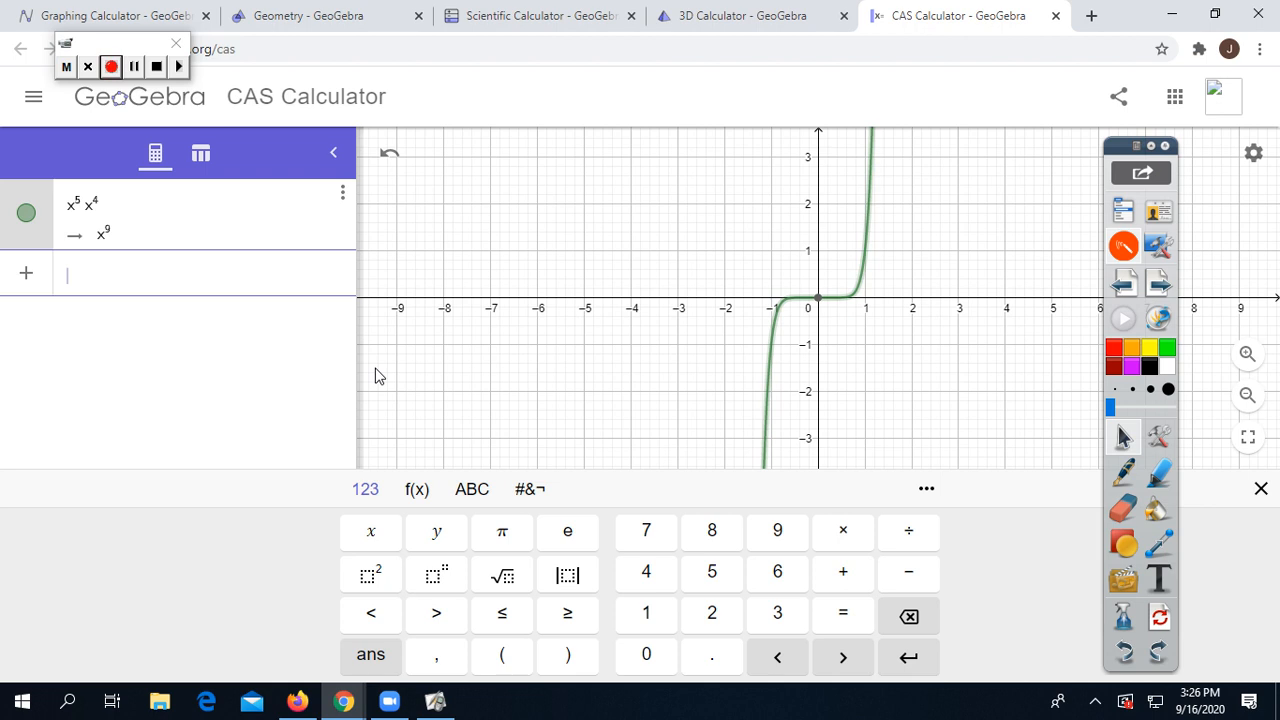
Step: Enter x^2·y·x^3·y^3 on the second input row beneath the x^9 result
{"action": "type", "text": "x² · y · x³ · y³"}
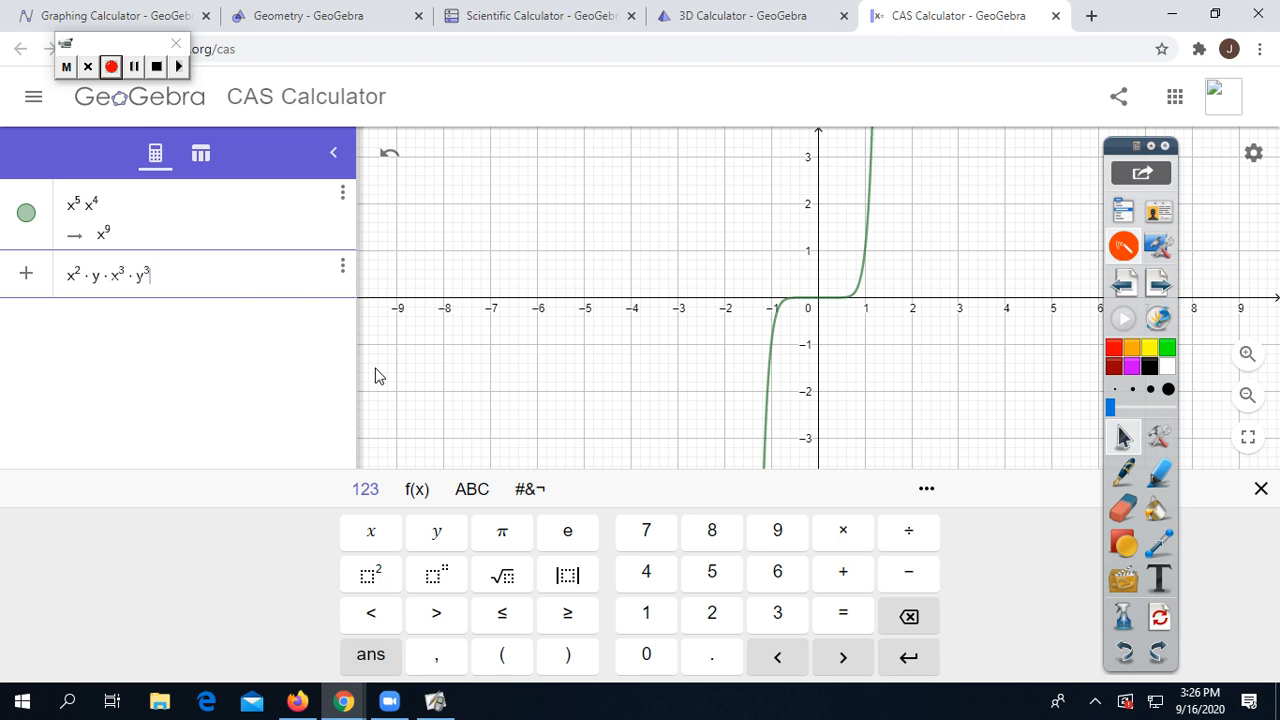
Step: Evaluate the second row so x^2·y·x^3·y^3 simplifies to x^5·y^4
{"action": "key", "text": "Return"}
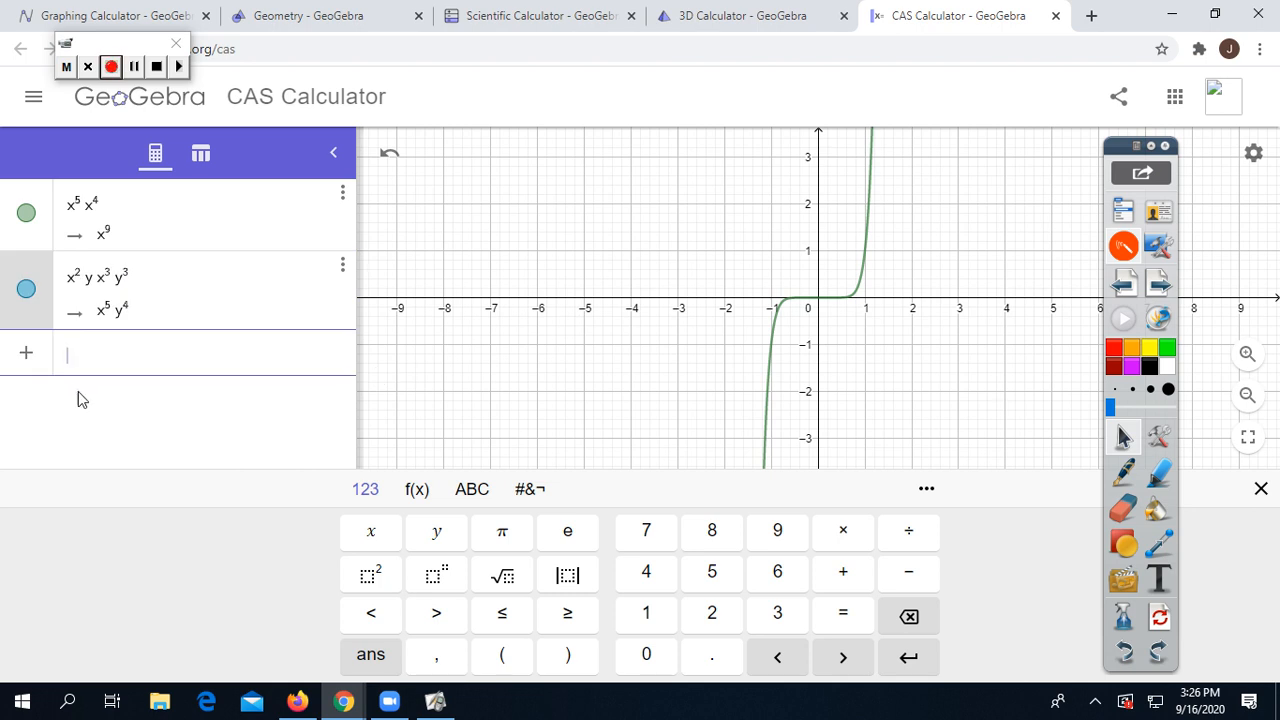
{"action": "mouse_move", "coordinate": [136, 304]}
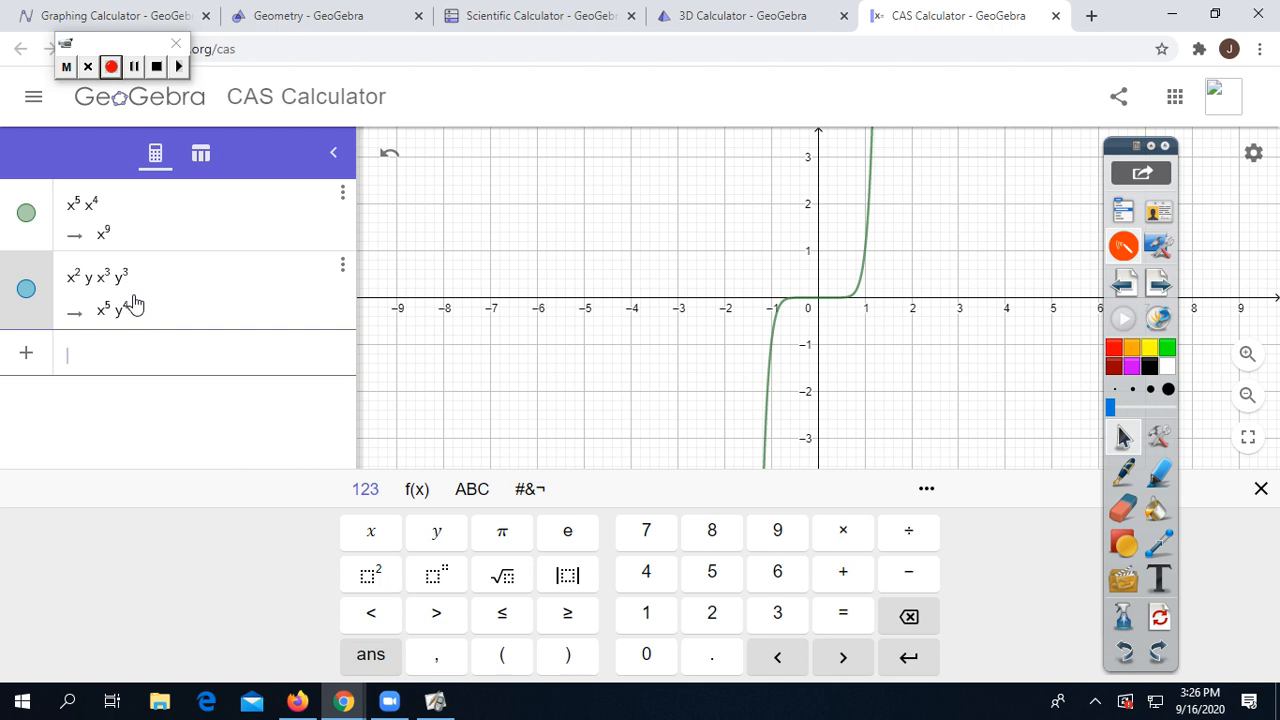